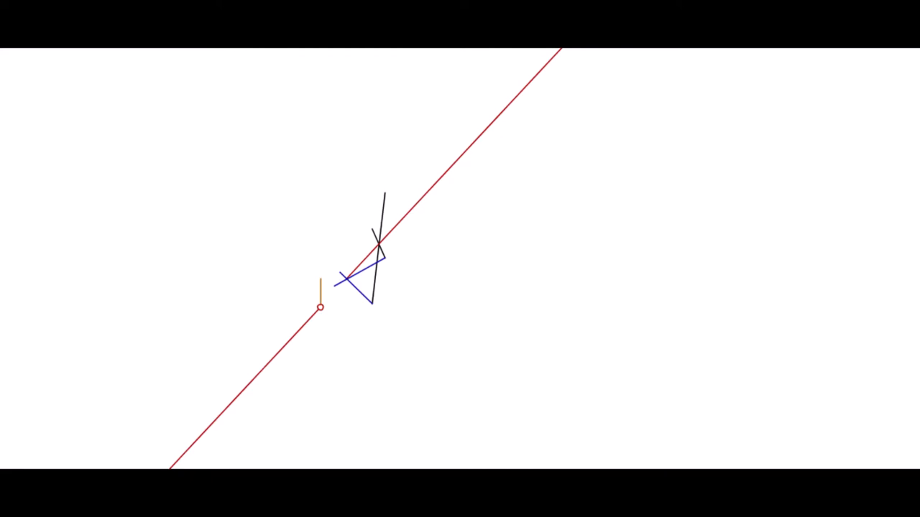
Step: Drag the candle down so its orange image line extends farther below the table
drag(321, 308, 321, 381)
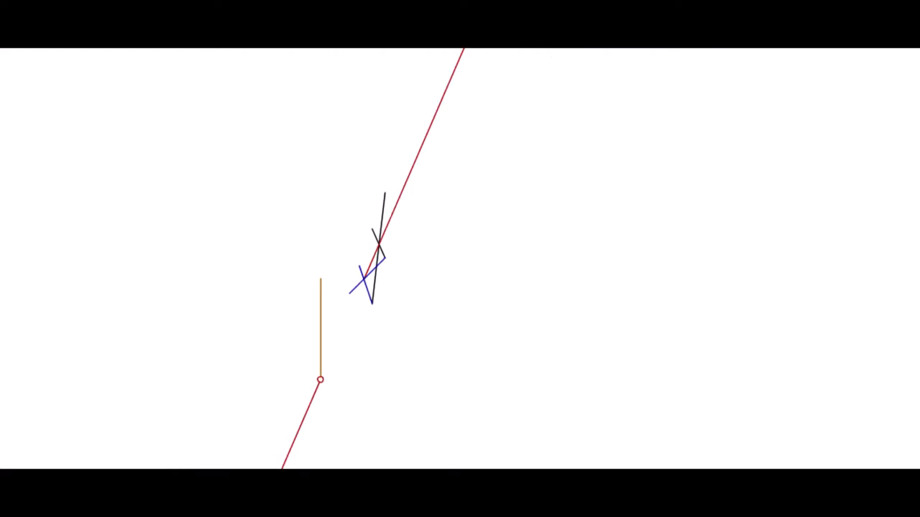